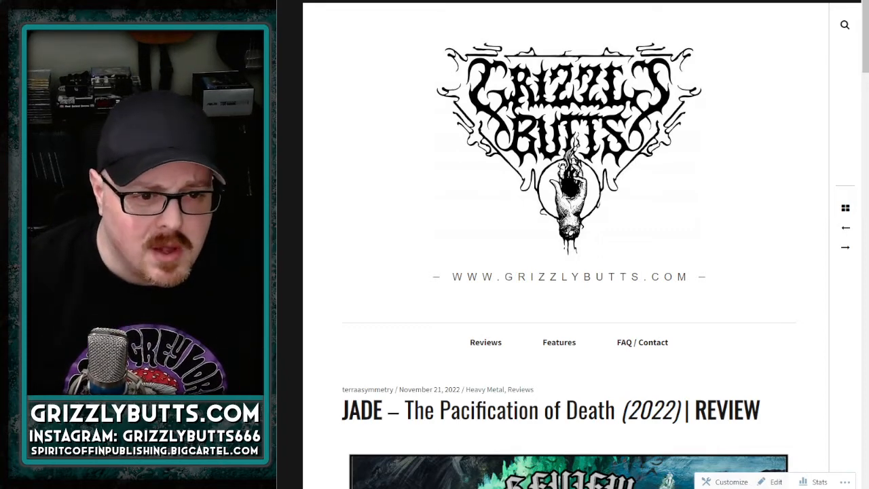
{"action": "scroll", "scroll_direction": "down", "scroll_amount": 3}
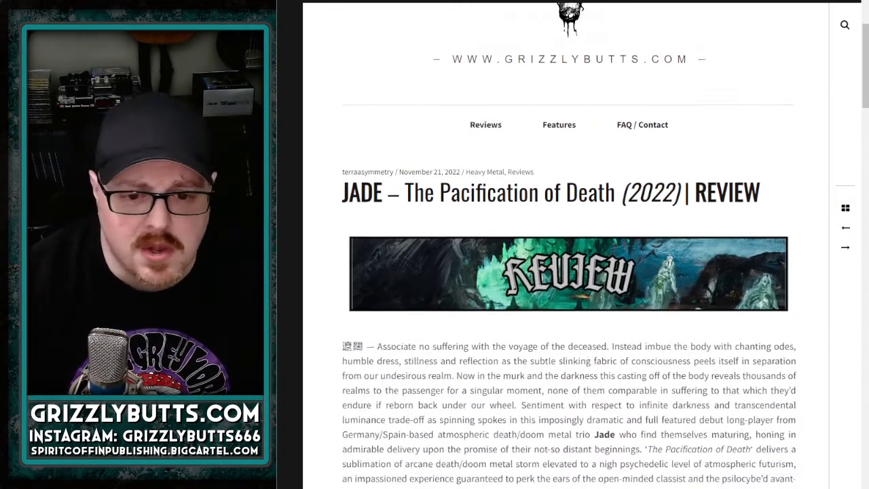
{"action": "scroll", "scroll_direction": "down", "scroll_amount": 3}
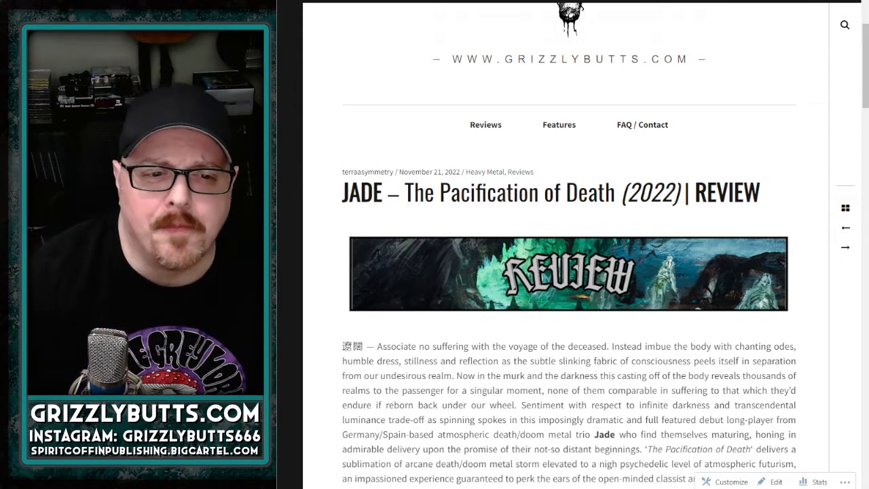
{"action": "scroll", "scroll_direction": "down", "scroll_amount": 3}
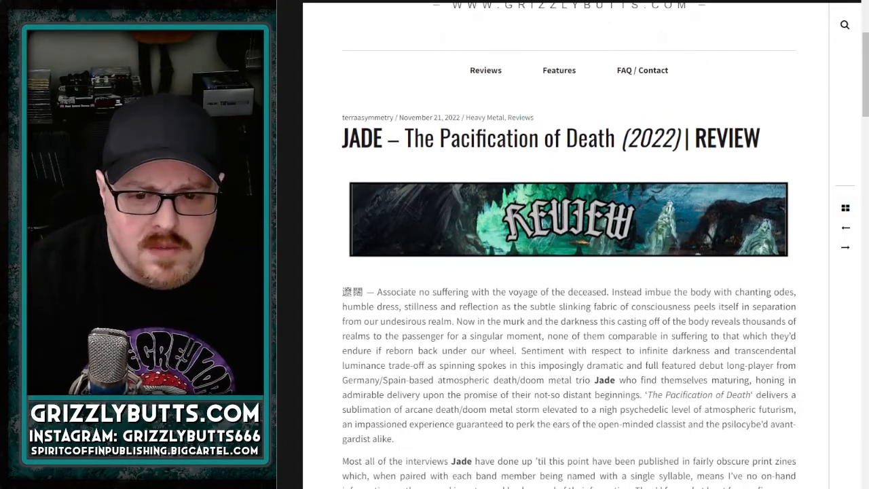
{"action": "scroll", "scroll_direction": "down", "scroll_amount": 3}
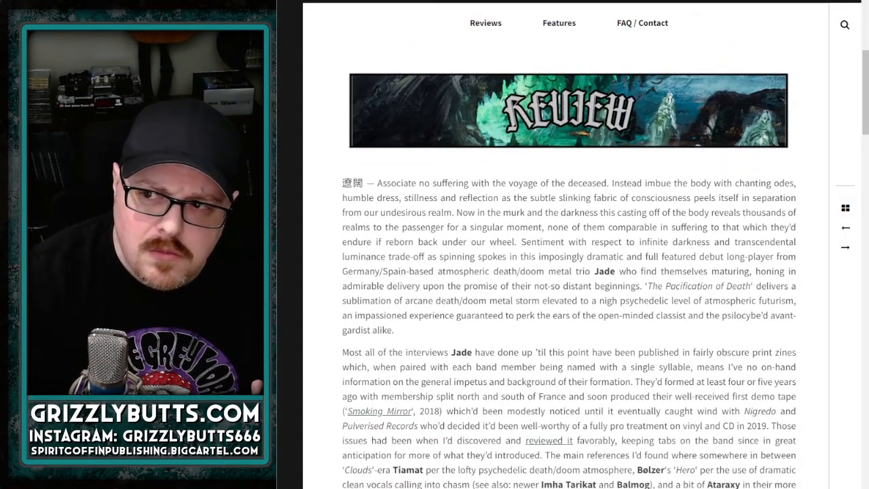
{"action": "scroll", "scroll_direction": "down", "scroll_amount": 3}
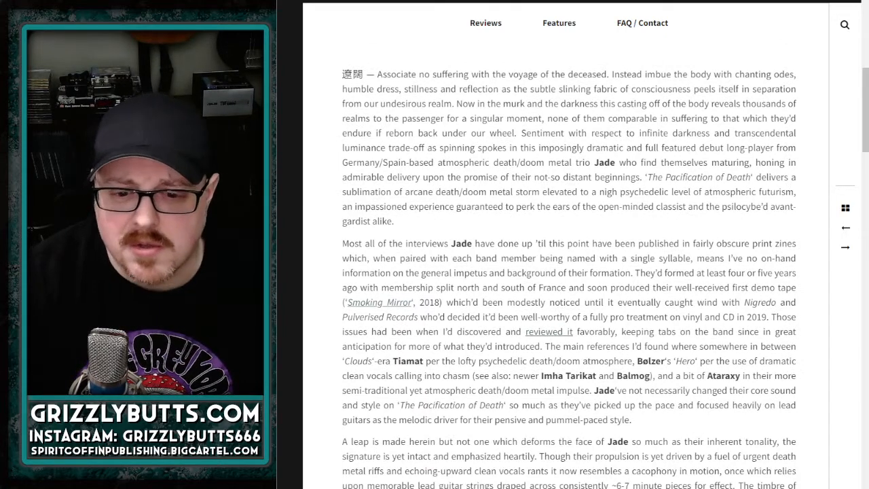
{"action": "scroll", "scroll_direction": "down", "scroll_amount": 3}
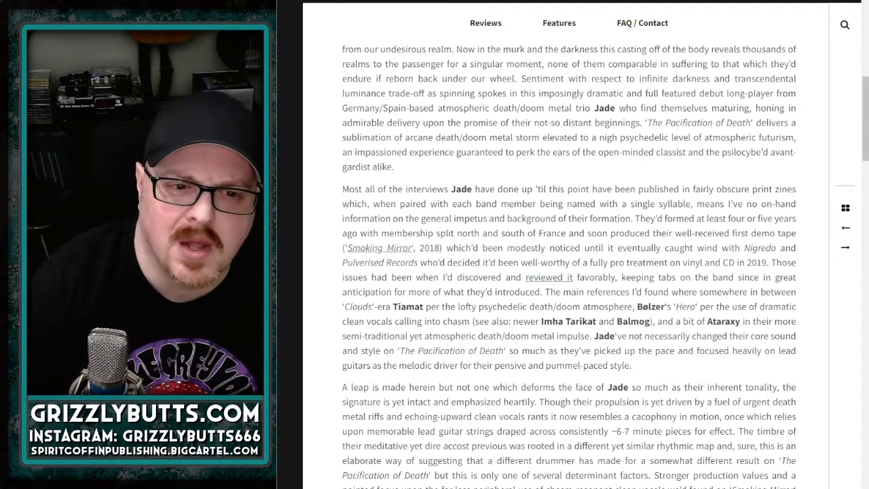
{"action": "scroll", "scroll_direction": "down", "scroll_amount": 3}
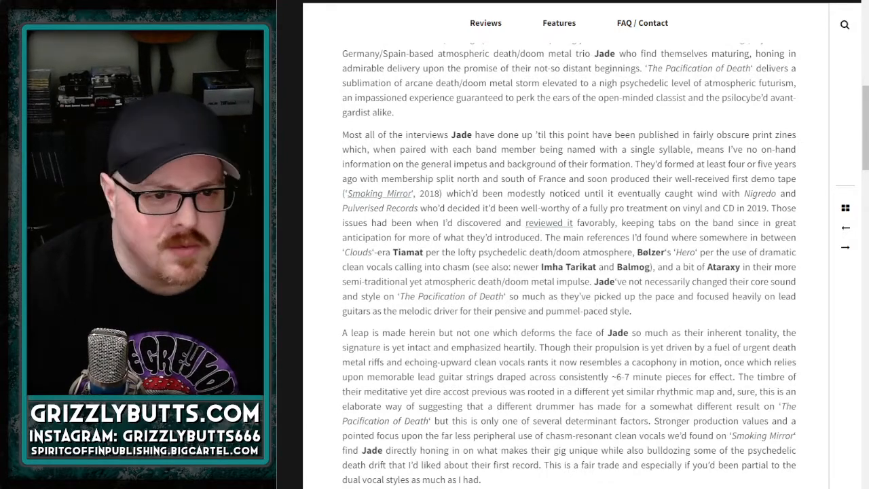
{"action": "scroll", "scroll_direction": "down", "scroll_amount": 3}
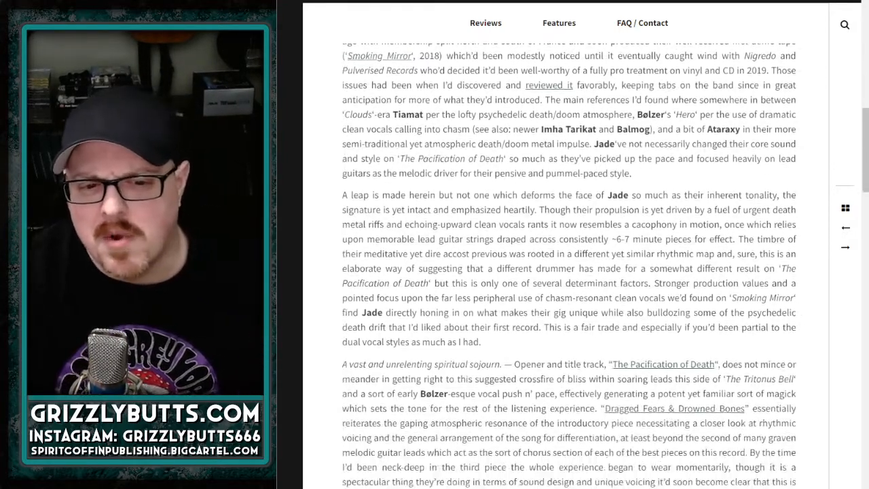
{"action": "scroll", "scroll_direction": "down", "scroll_amount": 3}
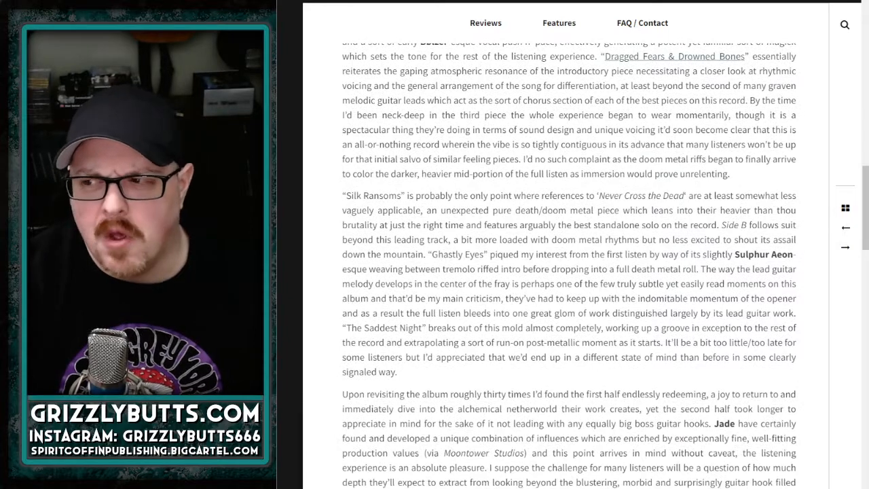
{"action": "scroll", "scroll_direction": "down", "scroll_amount": 3}
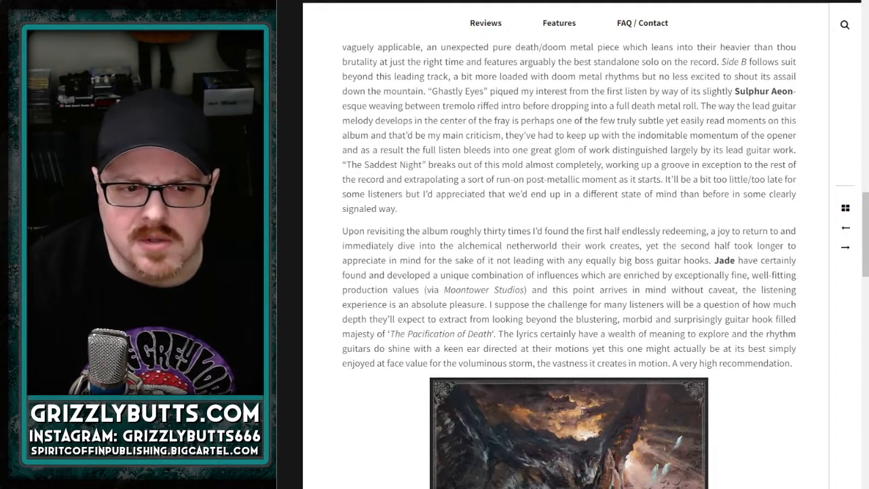
{"action": "scroll", "scroll_direction": "down", "scroll_amount": 3}
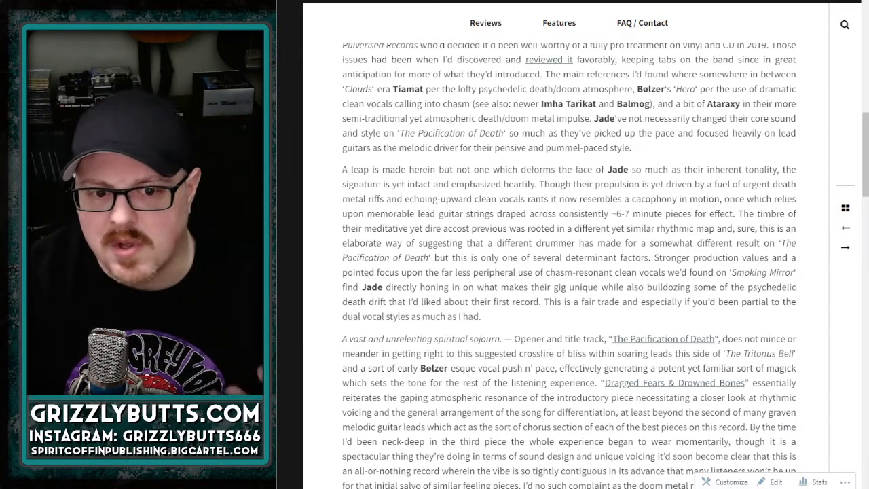
{"action": "scroll", "scroll_direction": "down", "scroll_amount": 3}
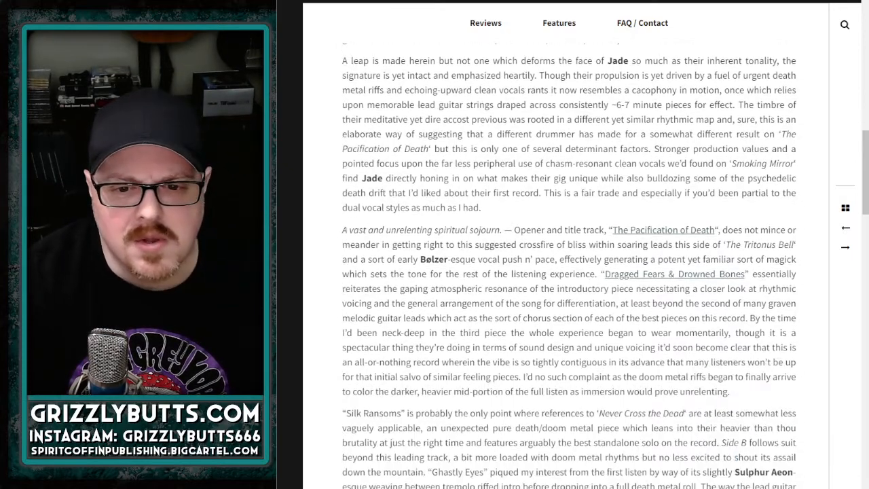
{"action": "scroll", "scroll_direction": "down", "scroll_amount": 3}
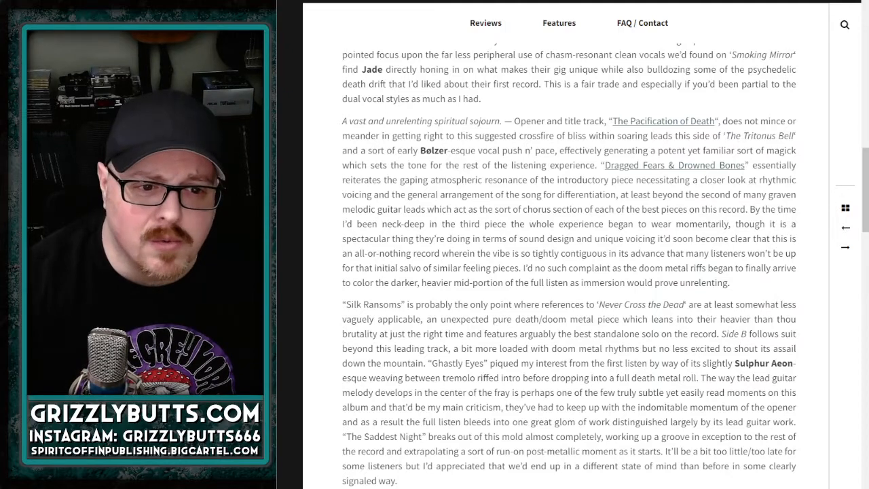
{"action": "scroll", "scroll_direction": "down", "scroll_amount": 3}
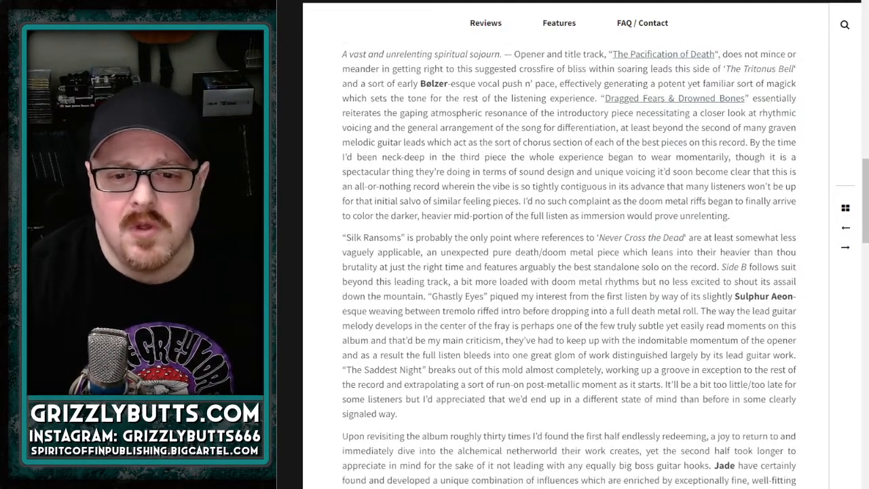
{"action": "scroll", "scroll_direction": "down", "scroll_amount": 3}
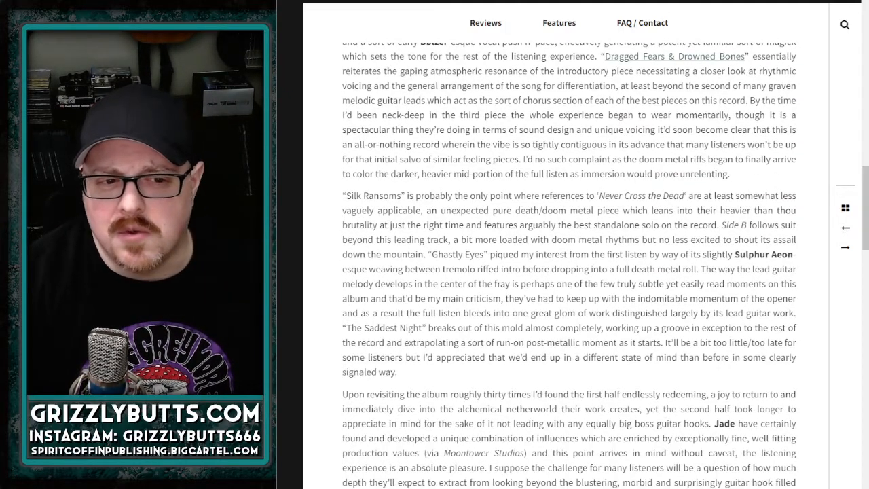
{"action": "scroll", "scroll_direction": "down", "scroll_amount": 3}
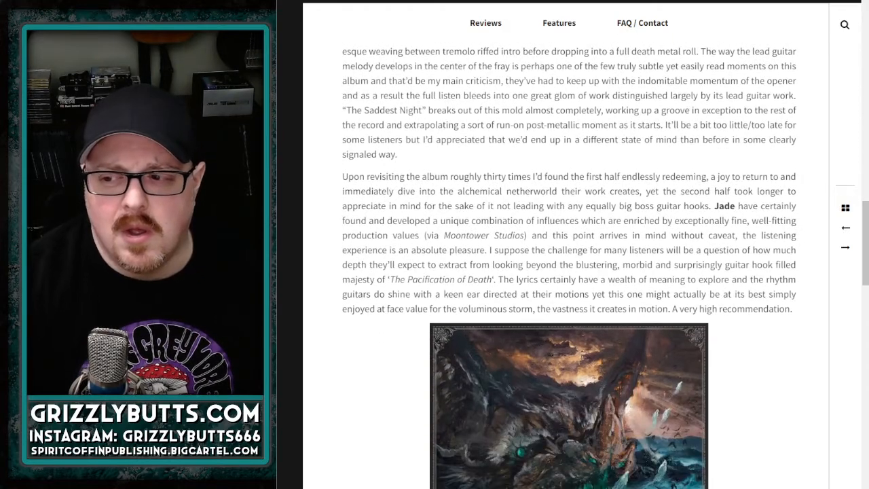
{"action": "scroll", "scroll_direction": "down", "scroll_amount": 3}
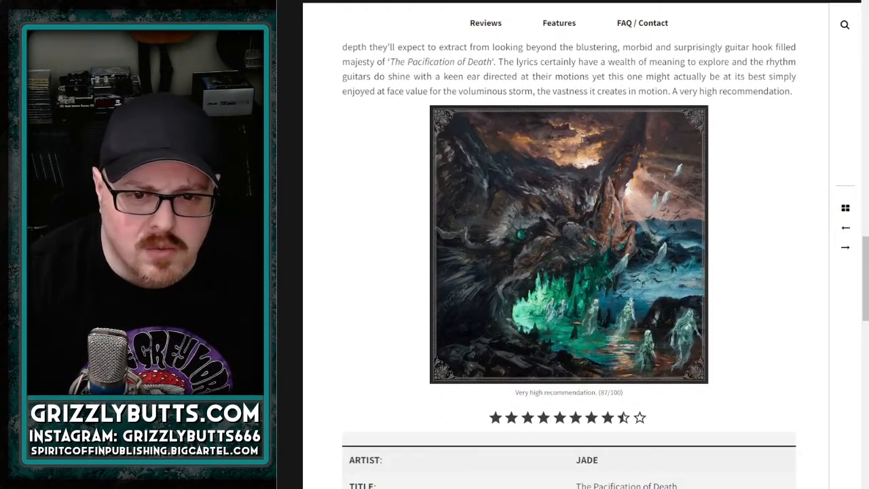
{"action": "scroll", "scroll_direction": "down", "scroll_amount": 3}
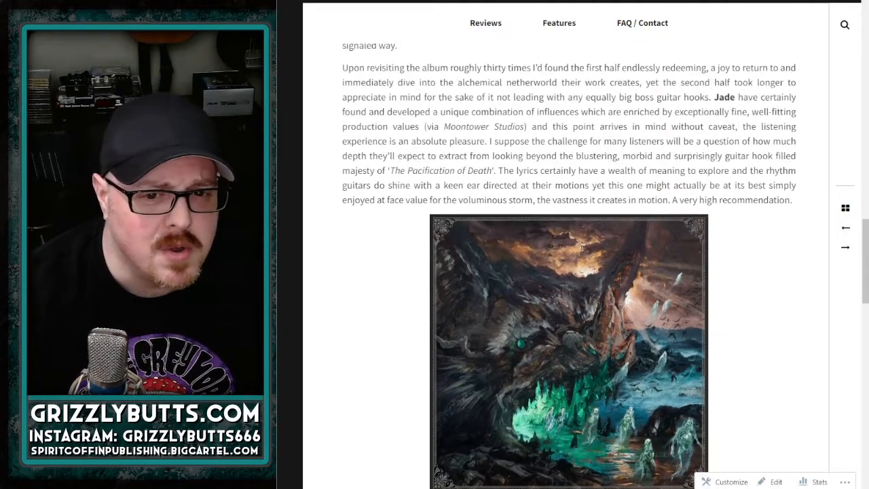
{"action": "scroll", "scroll_direction": "down", "scroll_amount": 3}
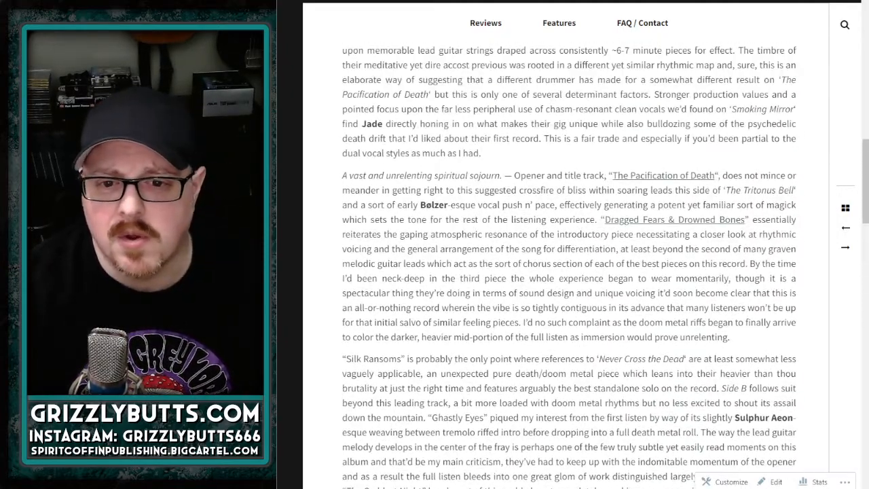
{"action": "scroll", "scroll_direction": "up", "scroll_amount": 3}
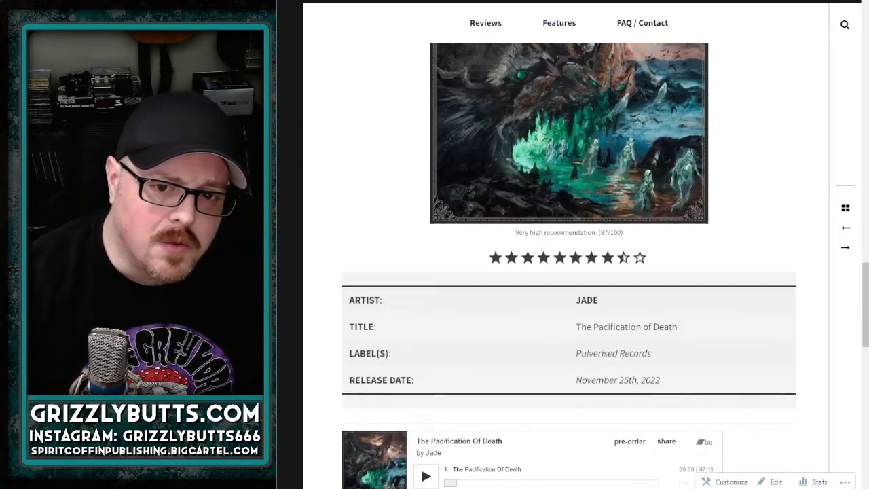
{"action": "scroll", "scroll_direction": "down", "scroll_amount": 3}
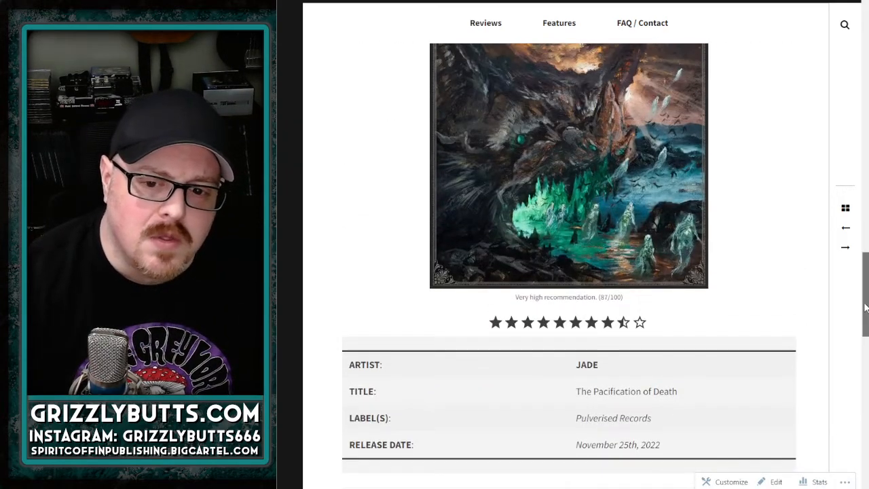